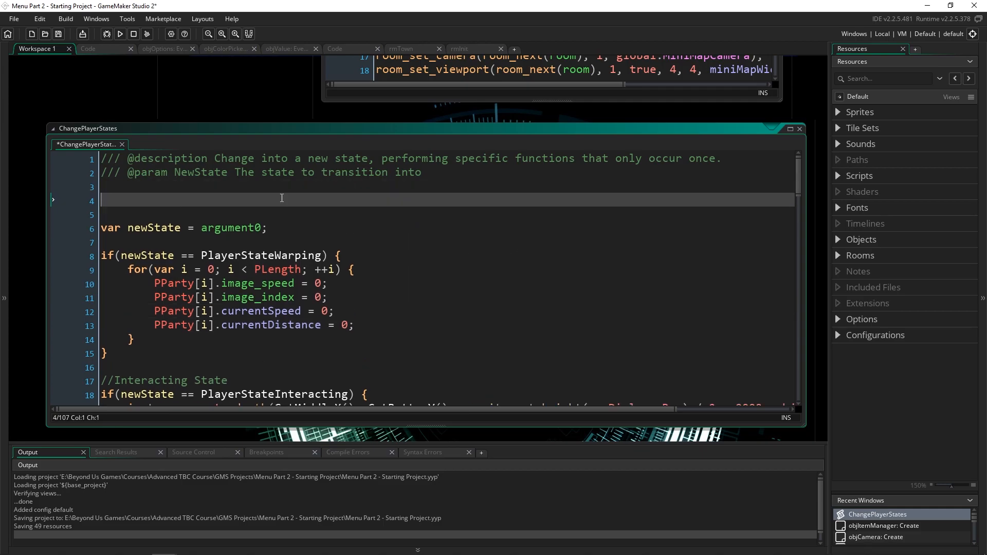
Write a '#macro Hello' line, trying values 1728, "Hello", layers and finally PlayerStateWarping().
type("#")
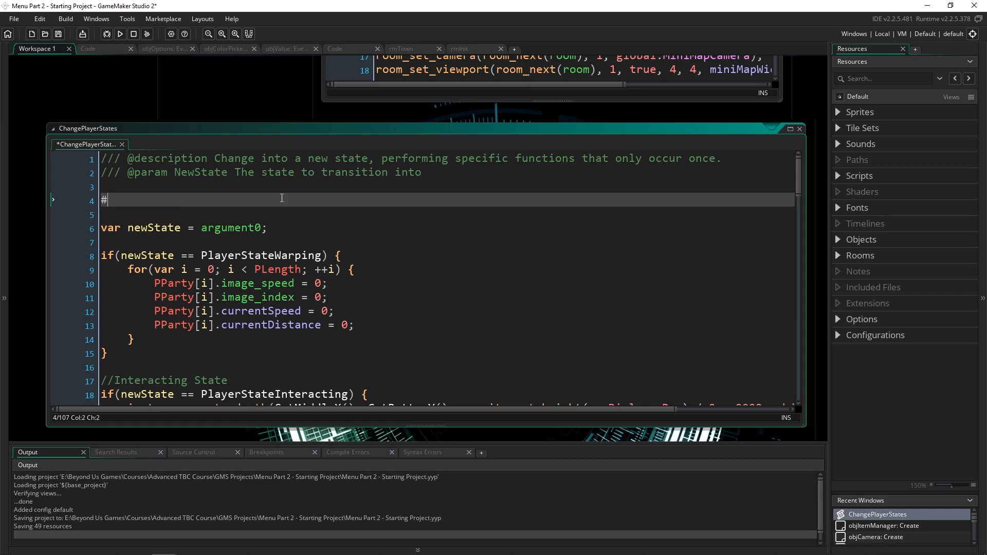
type("macro")
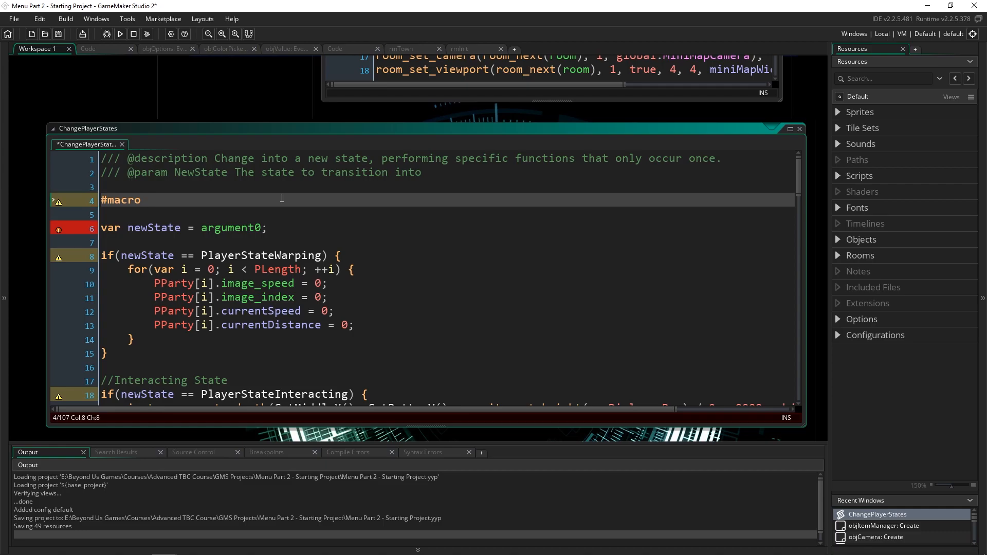
type("Hello")
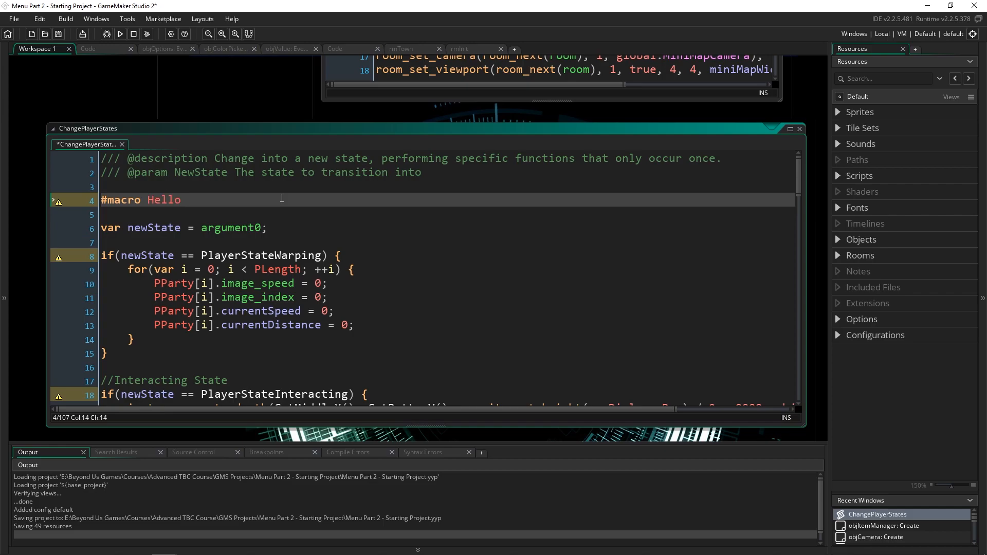
type("1728")
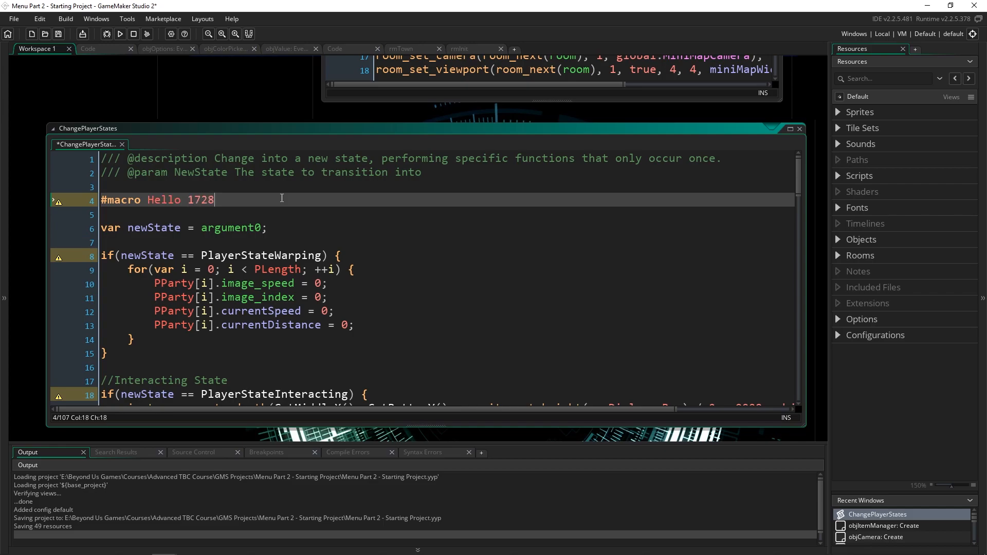
type("\"Hel")
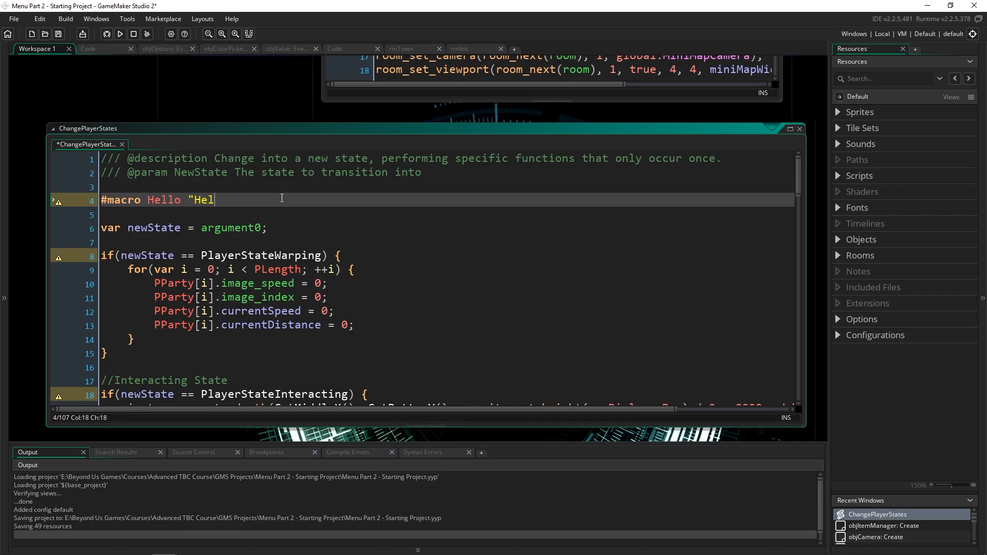
type("lo\"")
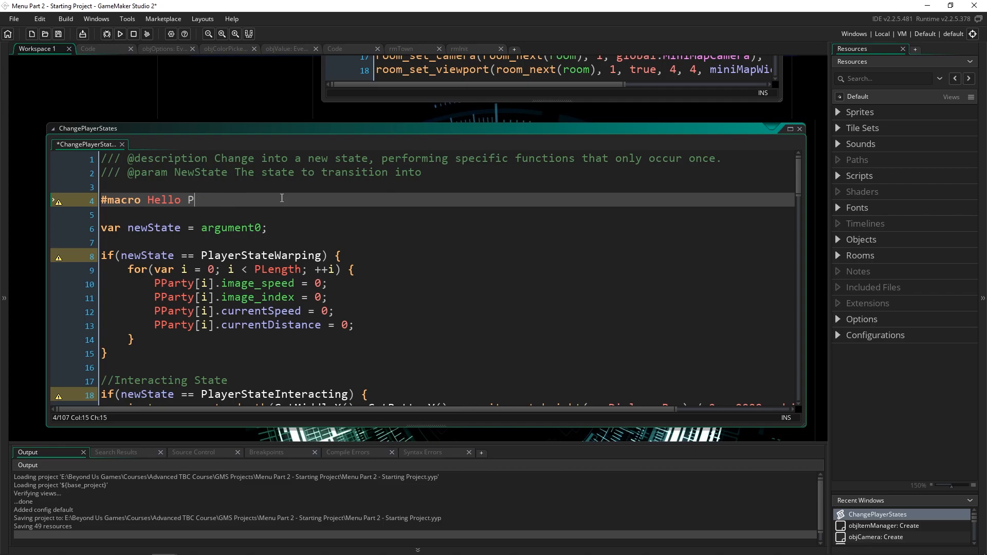
type("layers")
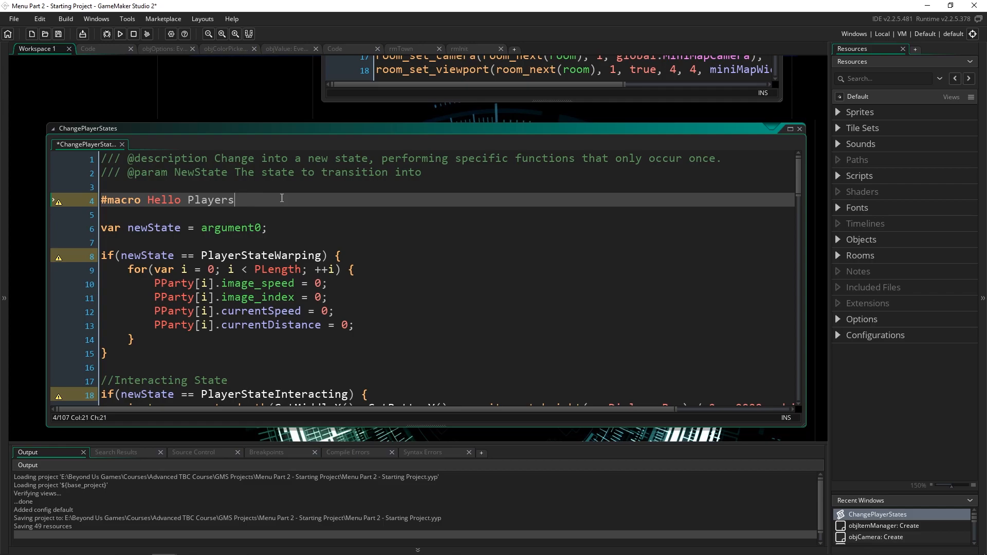
type("PlayerStateWarping(")
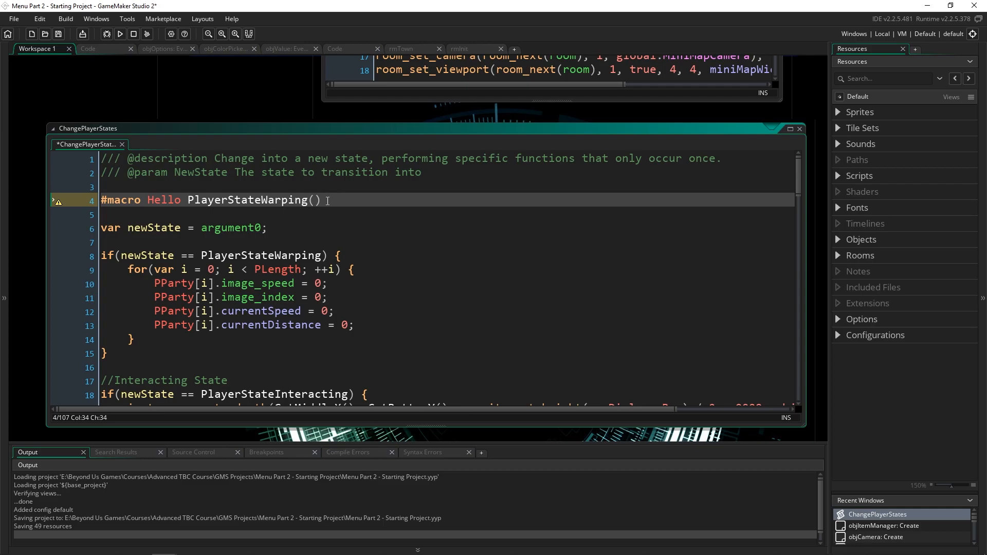
mouse_move(334, 199)
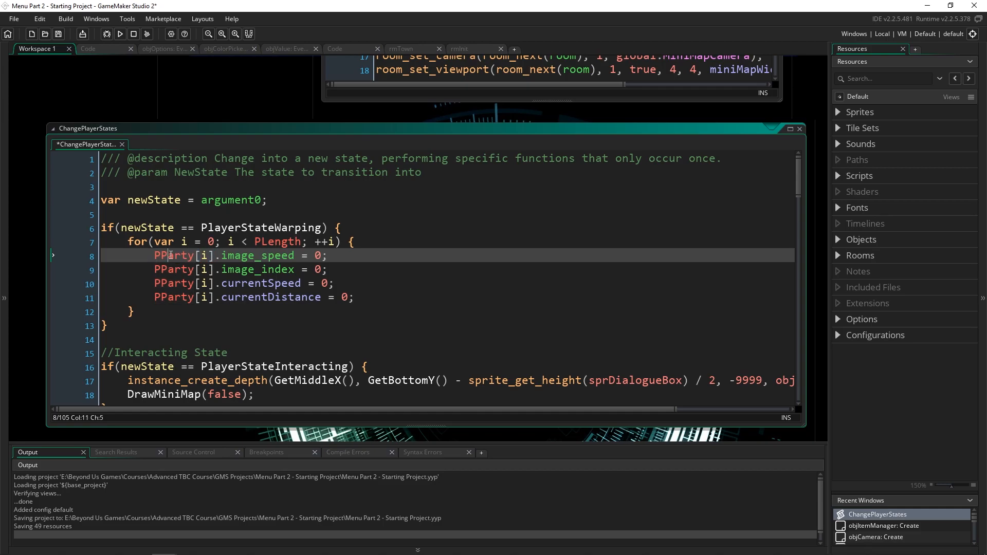
Select PParty in the loop and open the InitGame script with its macro definitions.
double_click(258, 269)
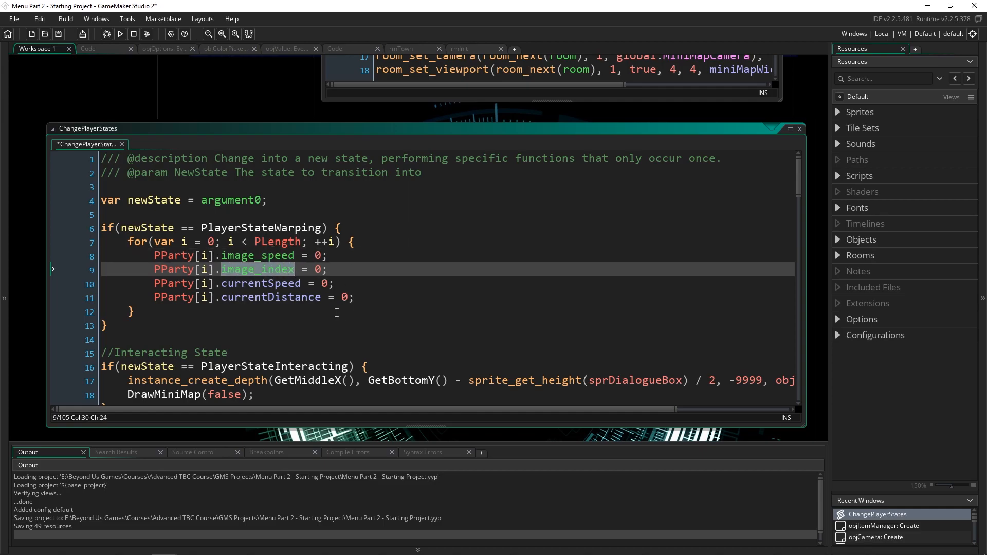
left_click(354, 297)
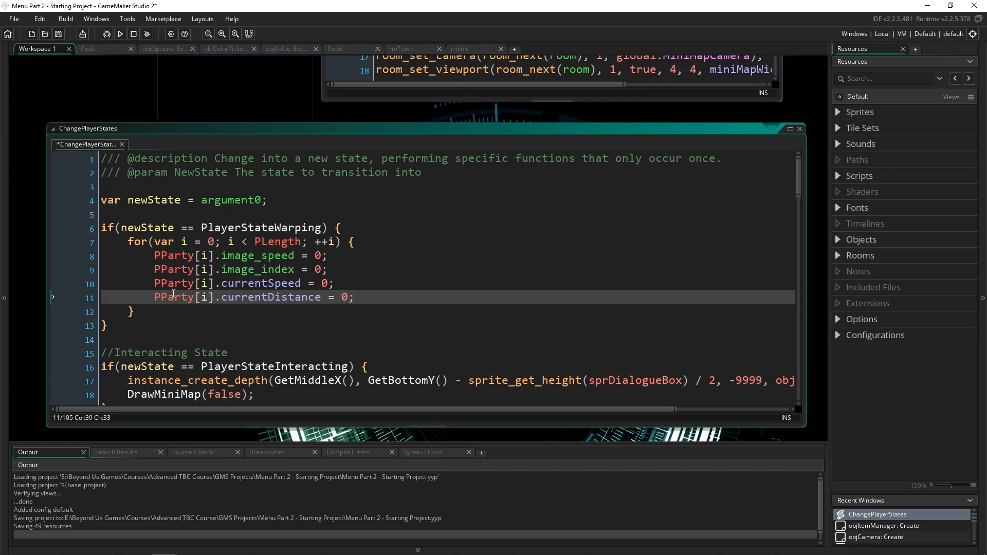
left_click(189, 255)
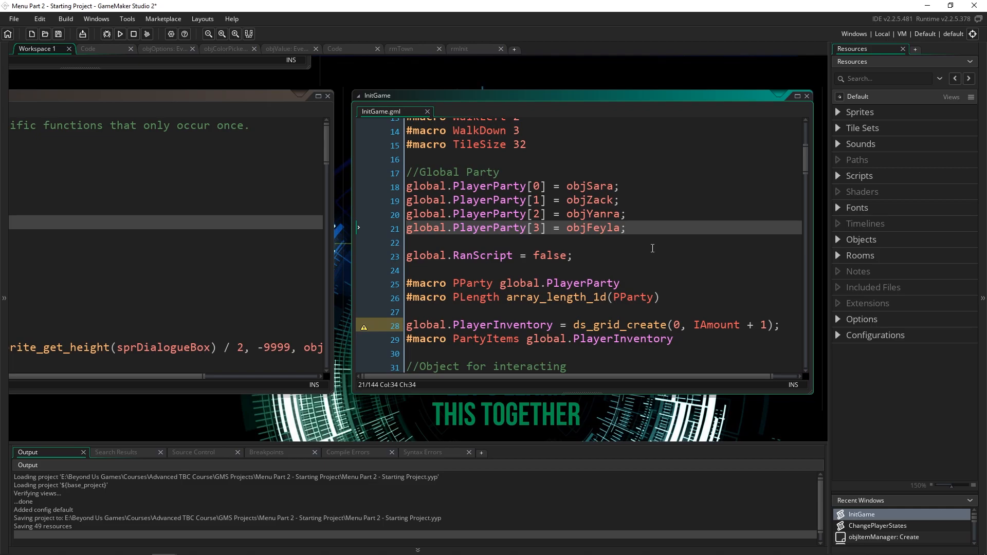
mouse_move(626, 284)
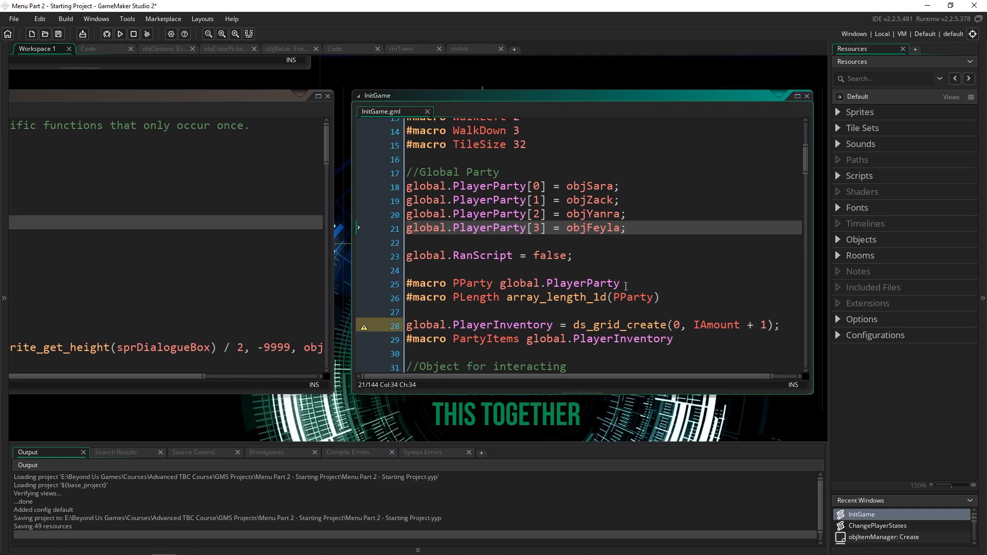
Point at the PParty macro line, then bring ChangePlayerStates back to the front.
left_click(490, 284)
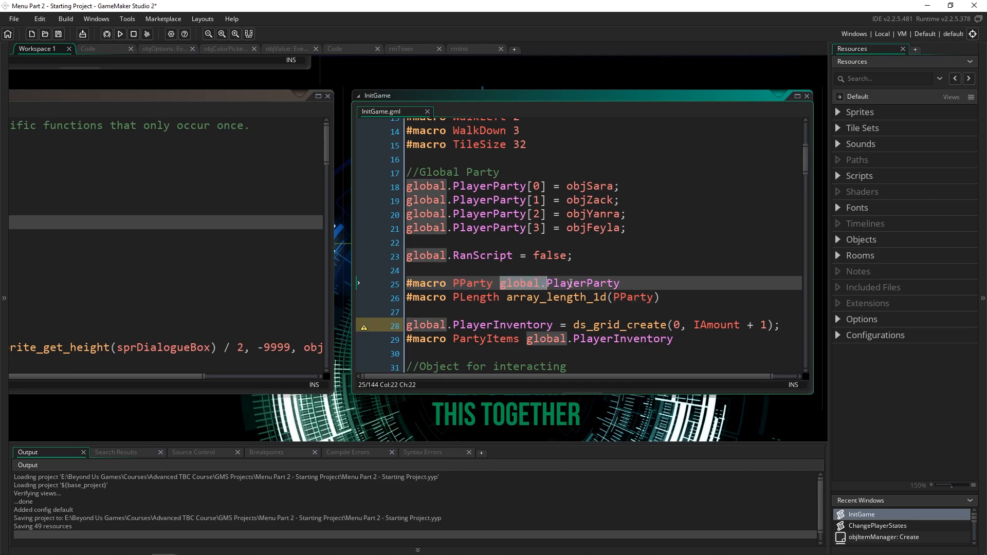
left_click(471, 284)
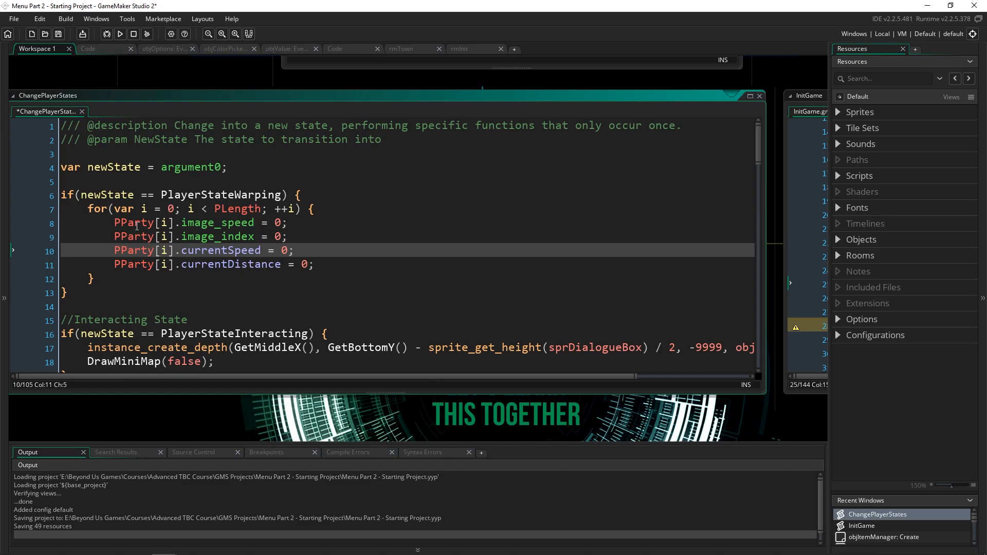
Bring the InitGame script window to the front again.
left_click(137, 222)
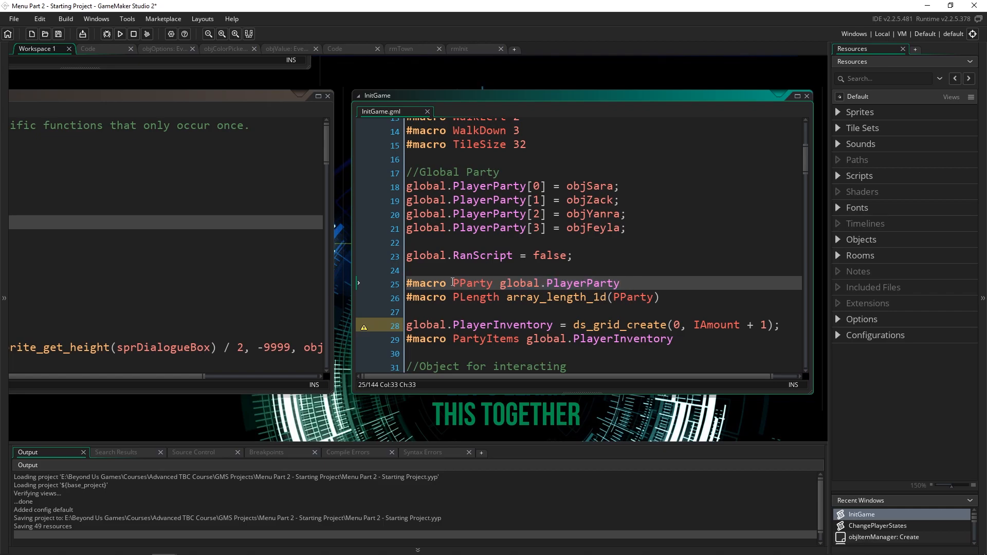
double_click(471, 282)
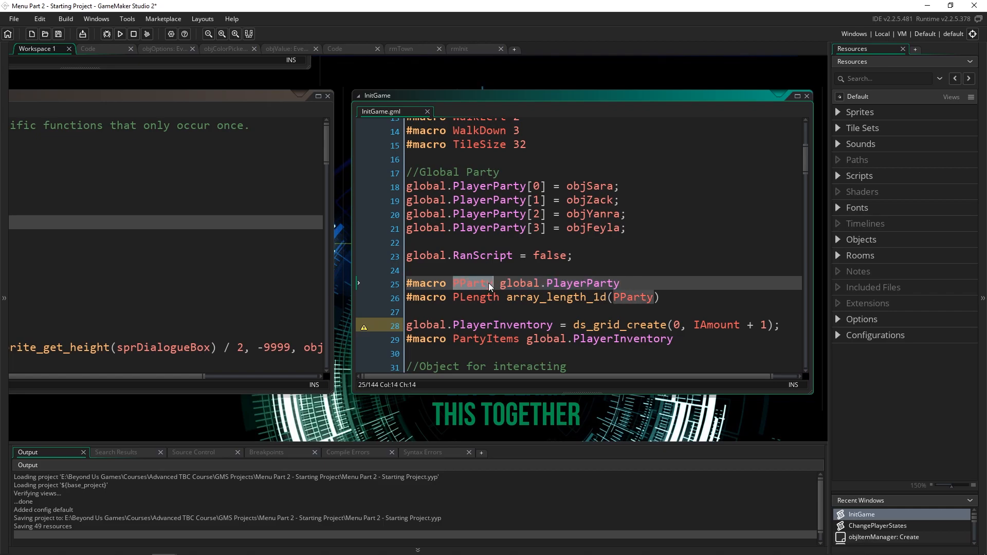
scroll("down", 3)
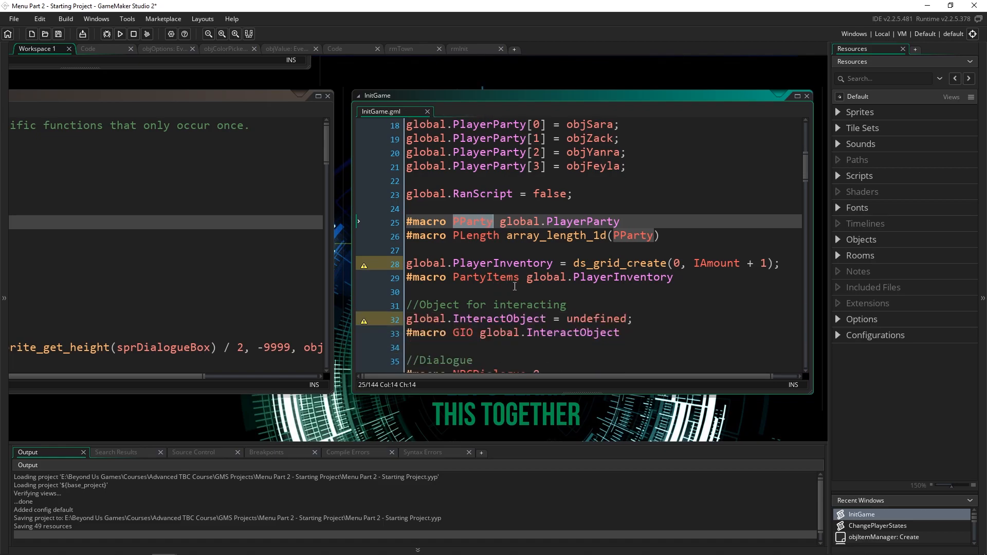
scroll("down", 3)
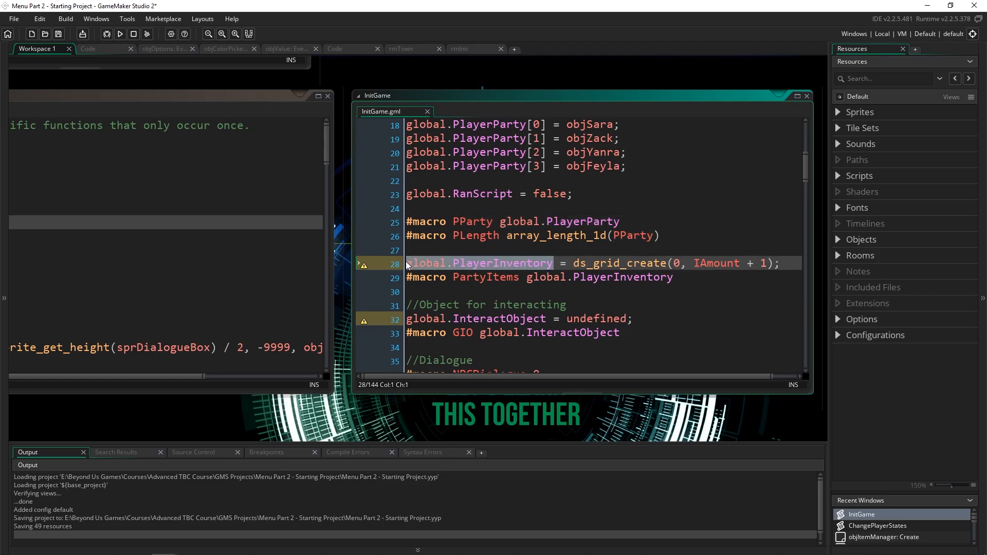
left_click(453, 263)
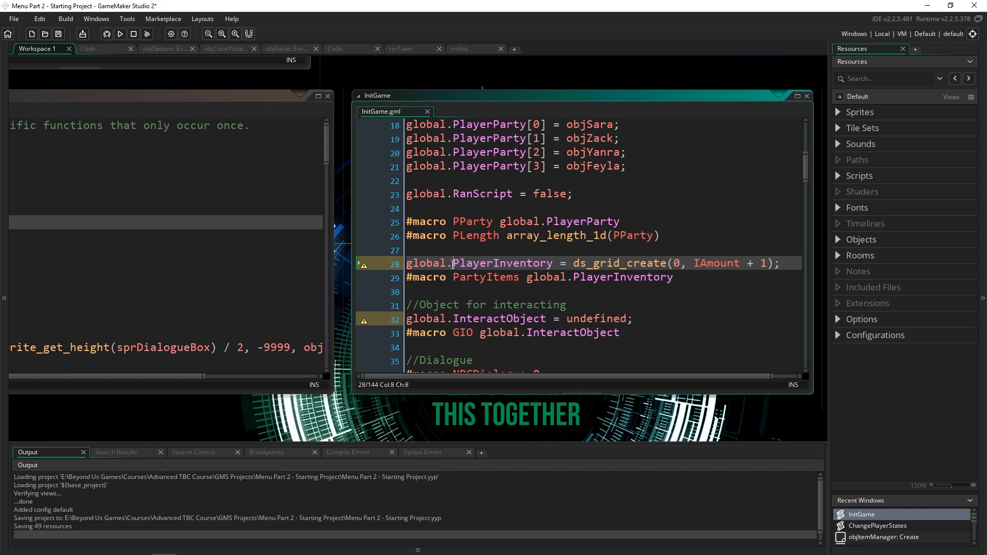
double_click(426, 264)
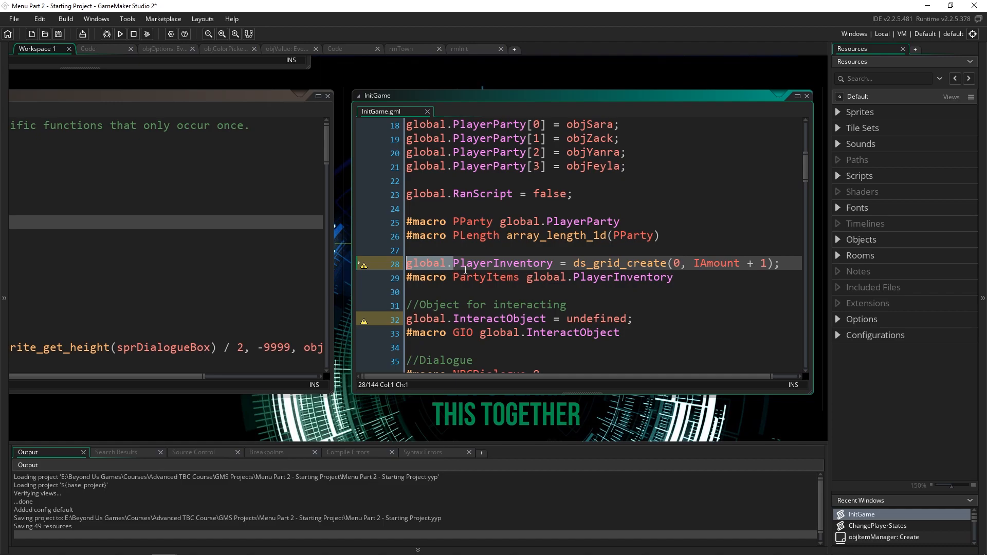
left_click(487, 277)
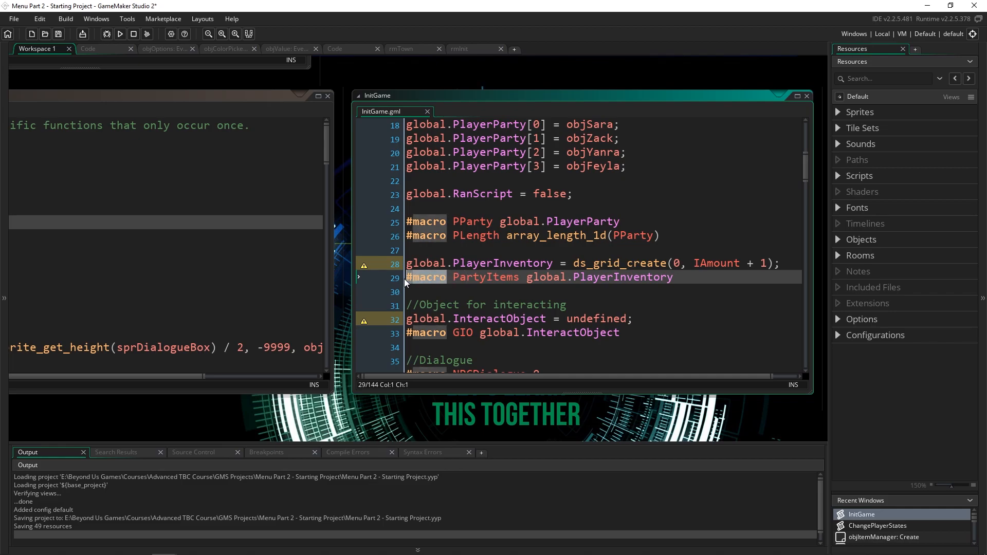
left_click(692, 278)
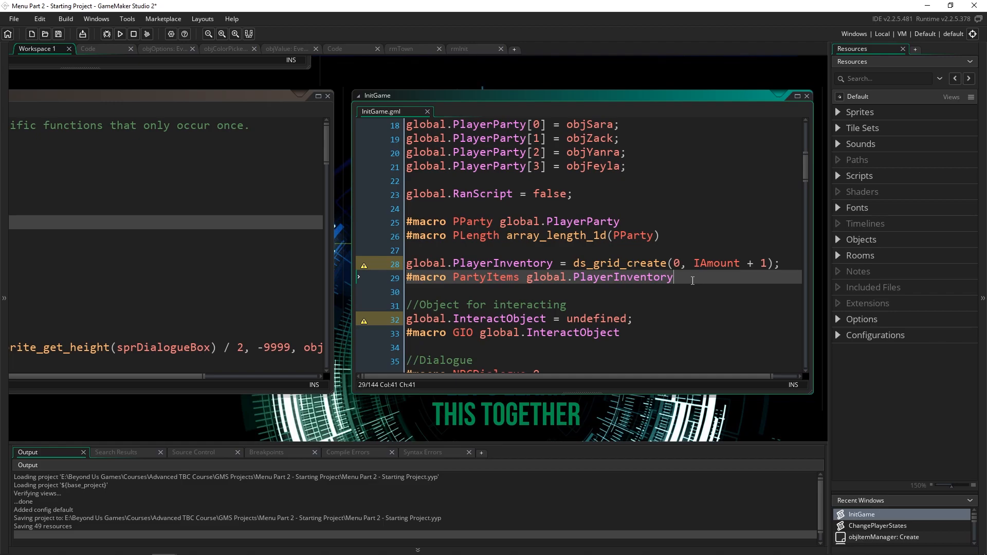
mouse_move(698, 282)
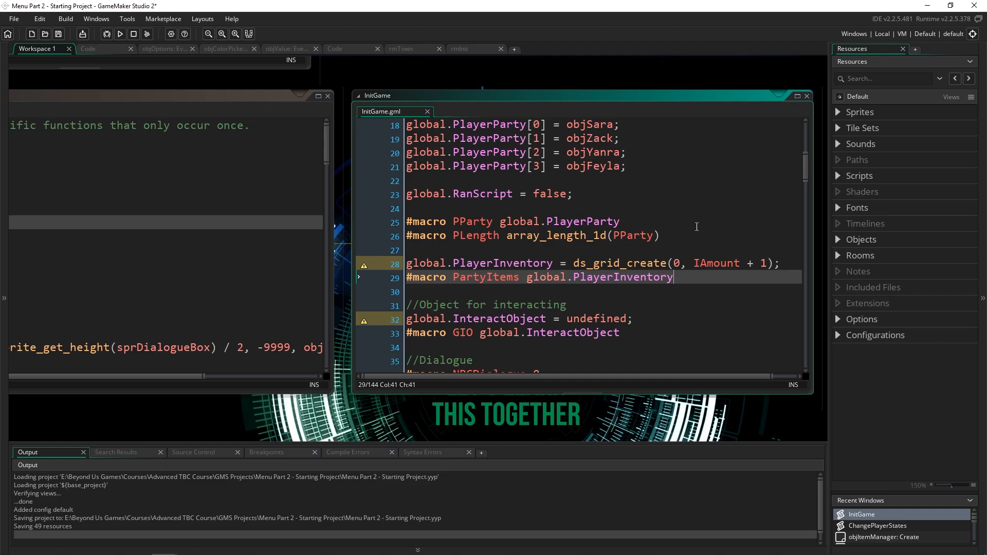
mouse_move(693, 247)
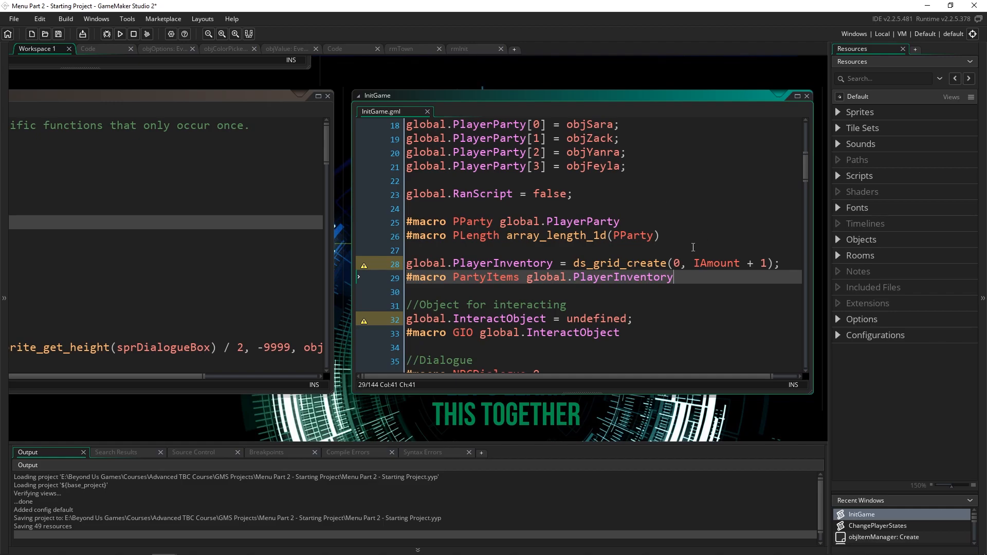
mouse_move(673, 257)
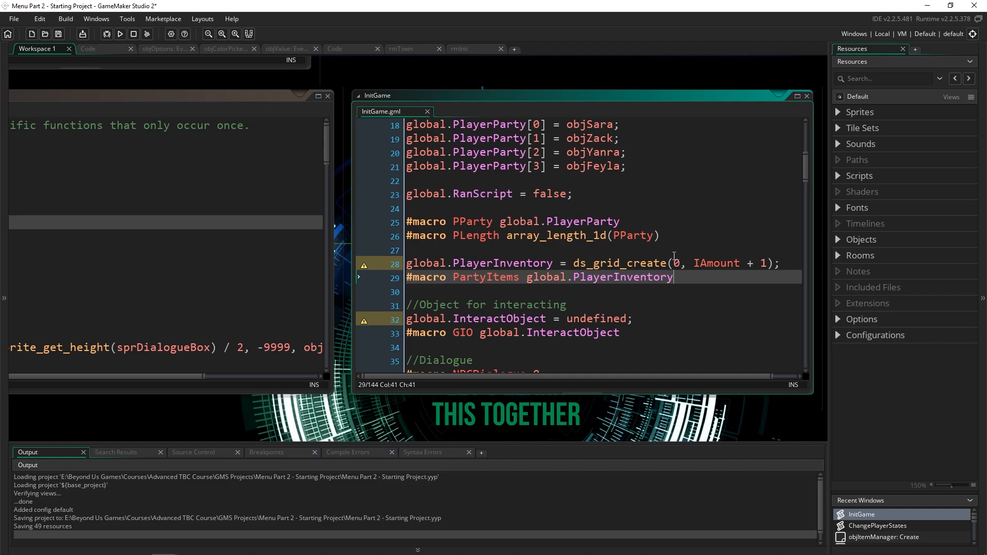